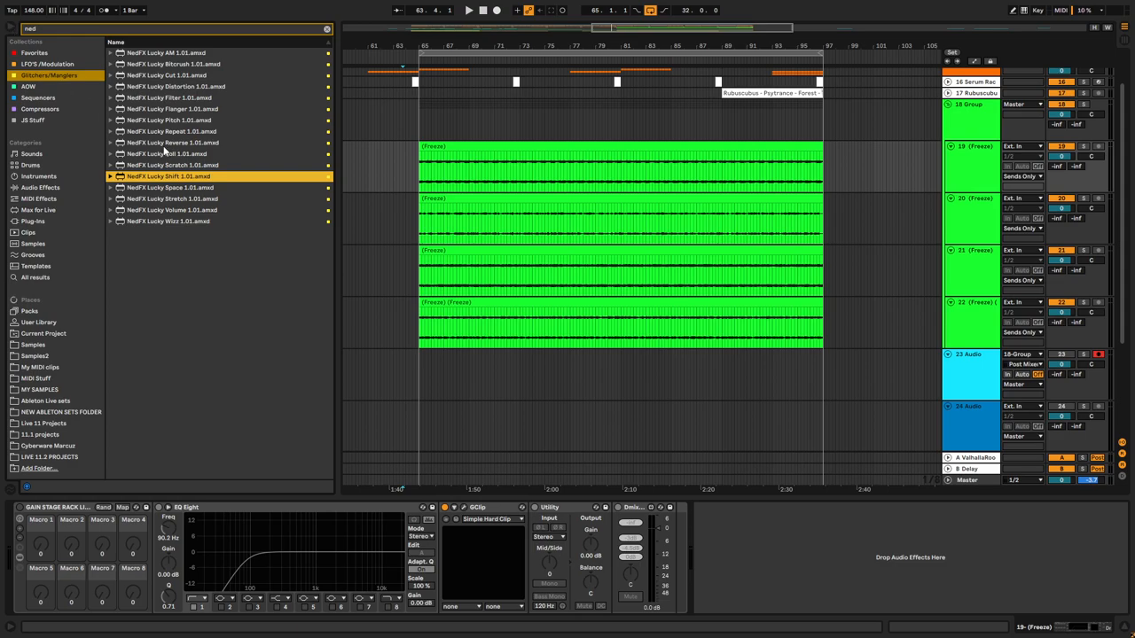
mouse_move(163, 154)
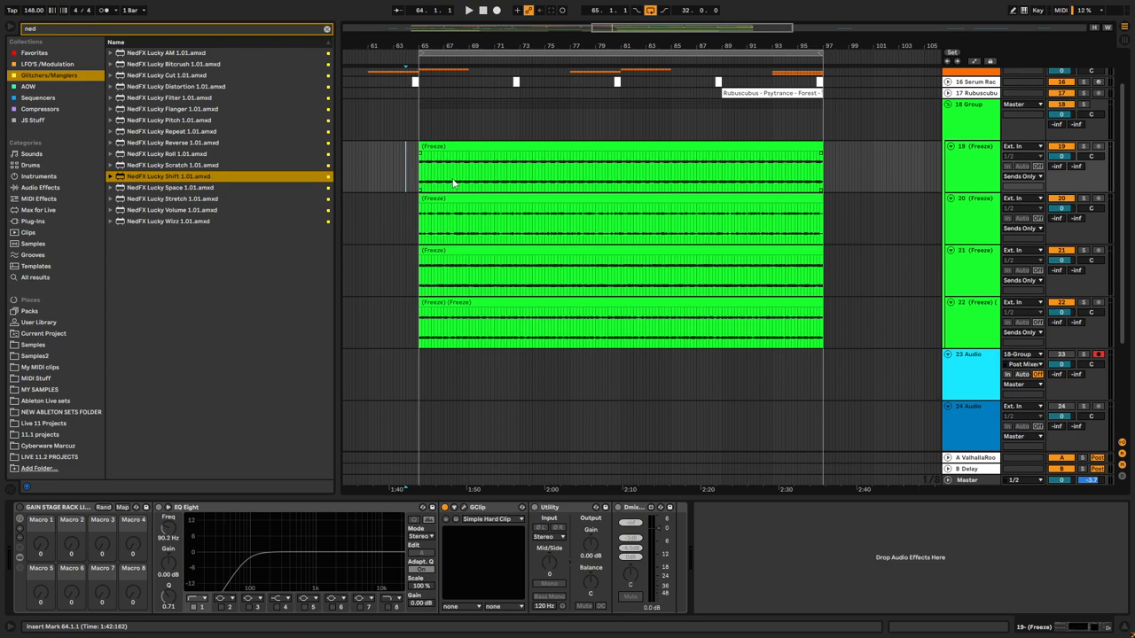
mouse_move(487, 172)
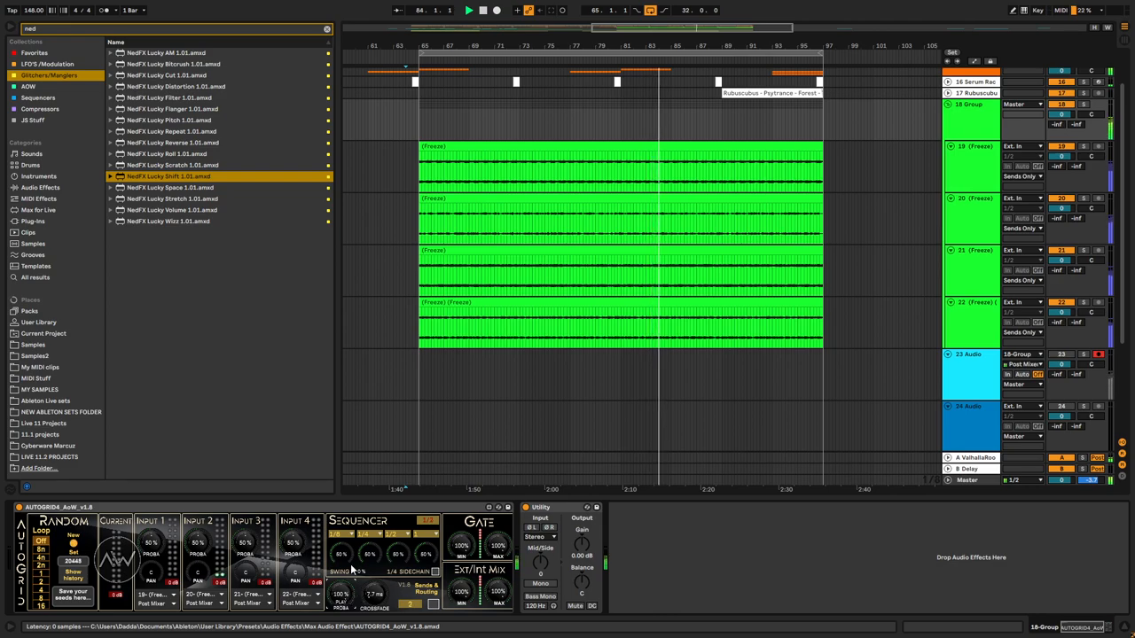
Add NedFX Lucky AM after Utility on the 18 Group track's chain
click(337, 533)
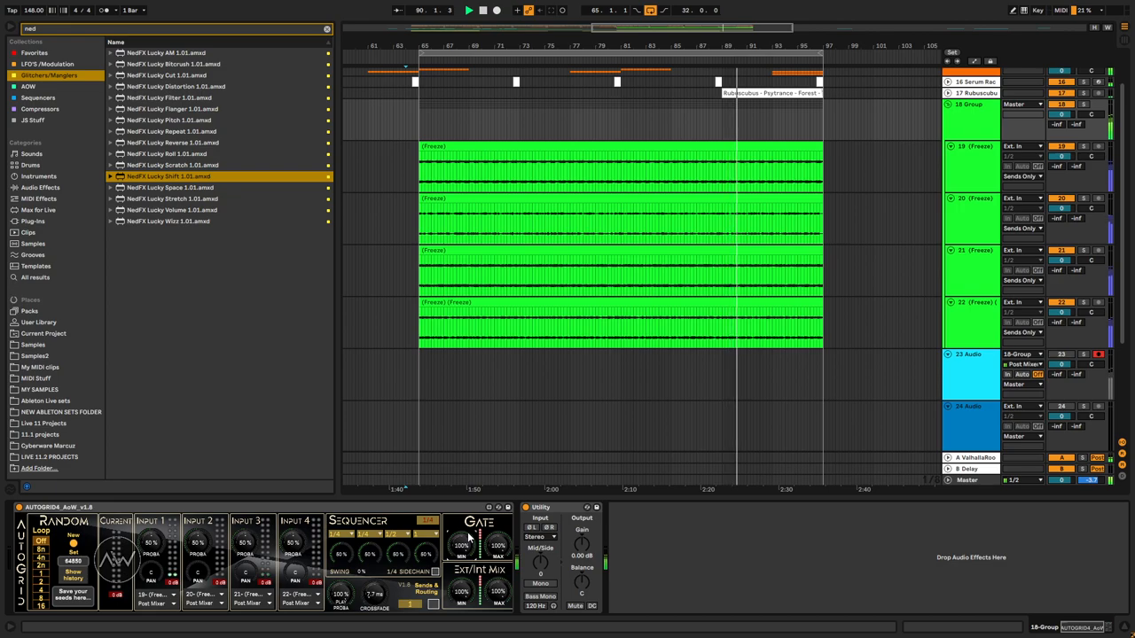
click(340, 534)
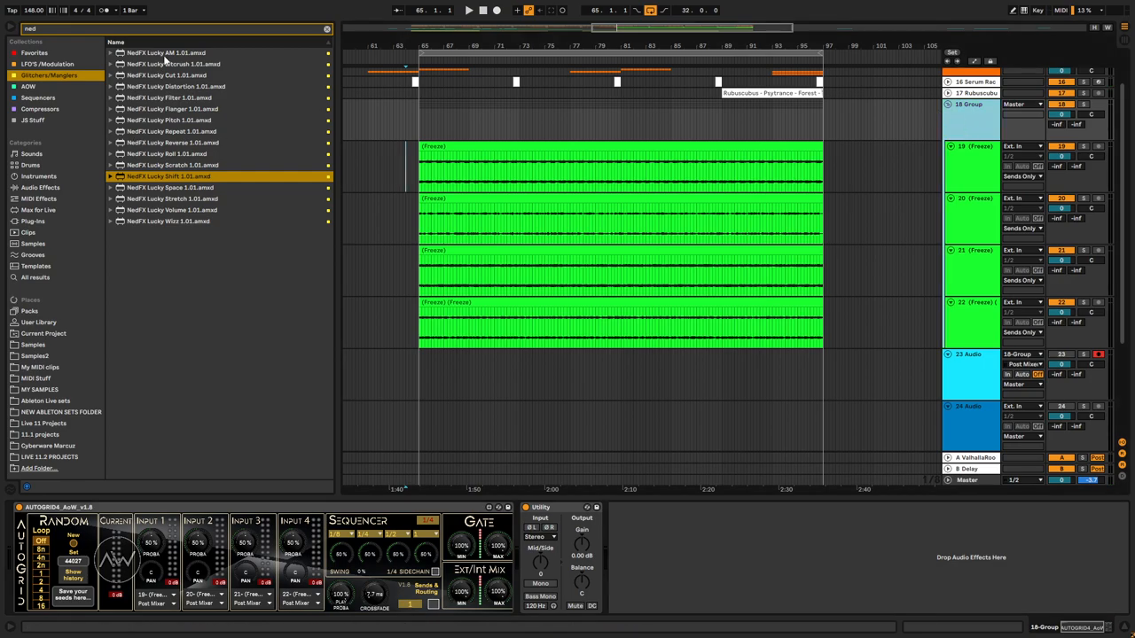
mouse_move(186, 59)
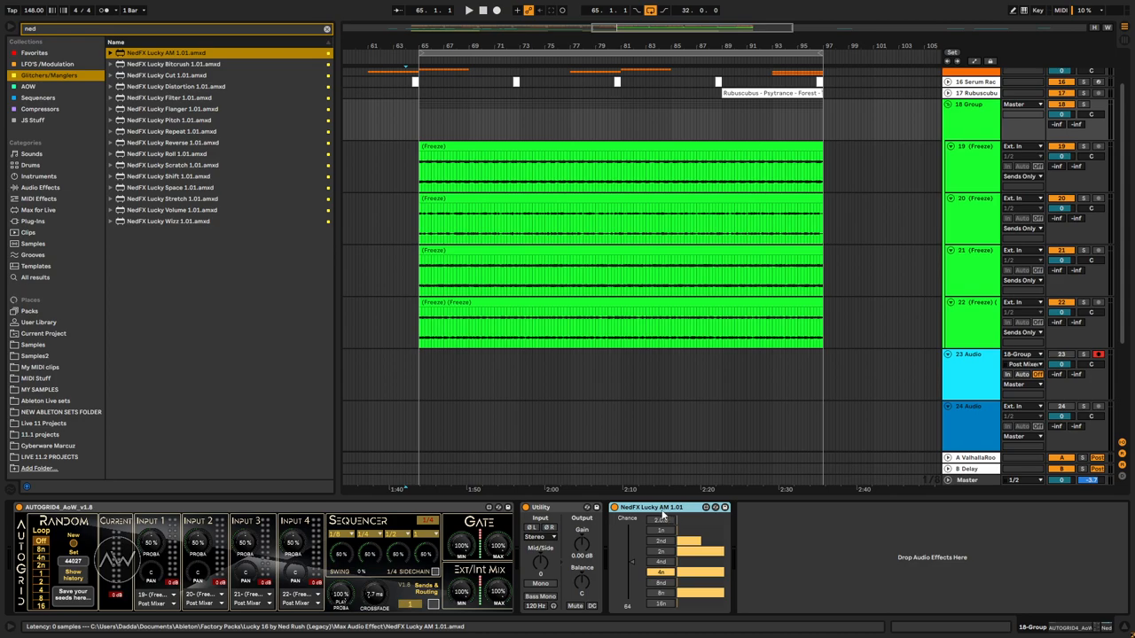
mouse_move(676, 514)
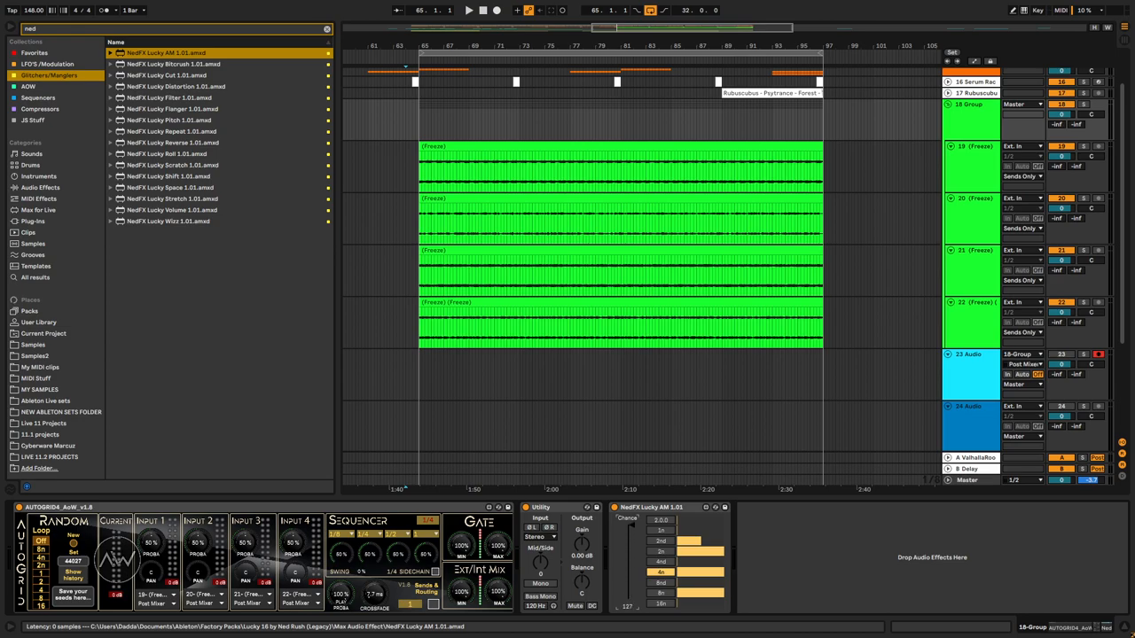
mouse_move(631, 603)
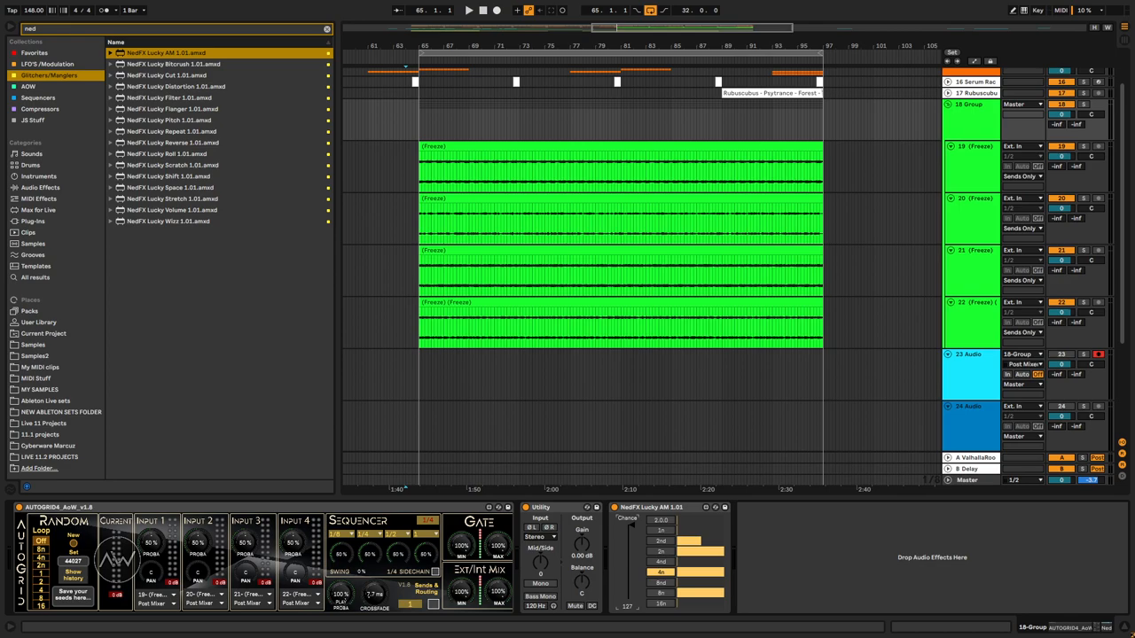
mouse_move(632, 528)
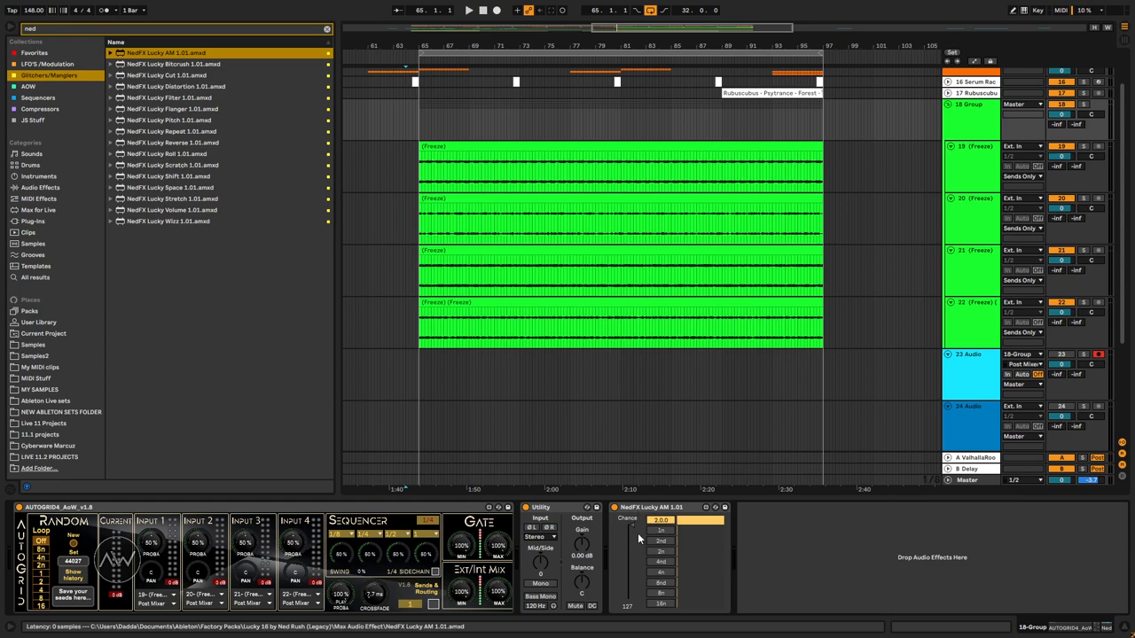
mouse_move(659, 527)
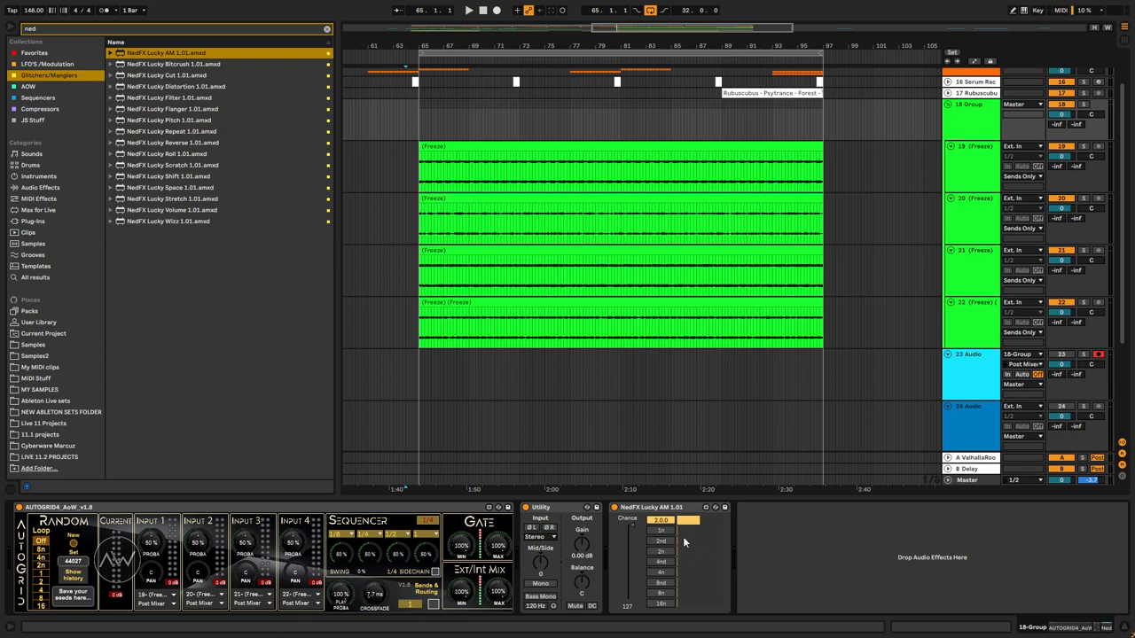
mouse_move(690, 562)
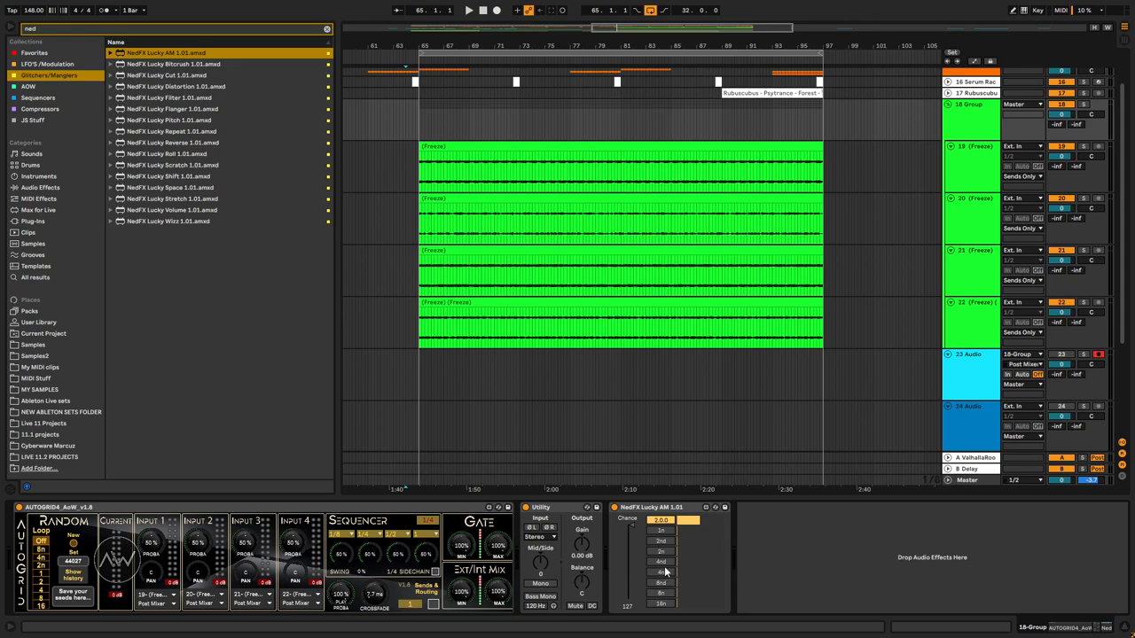
mouse_move(665, 556)
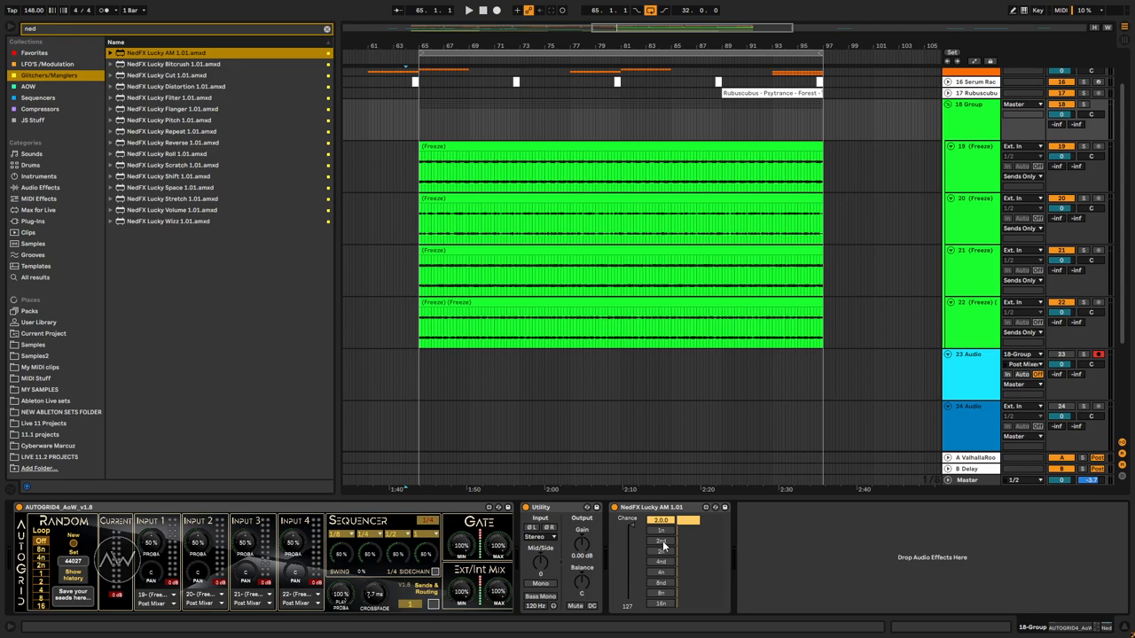
mouse_move(665, 545)
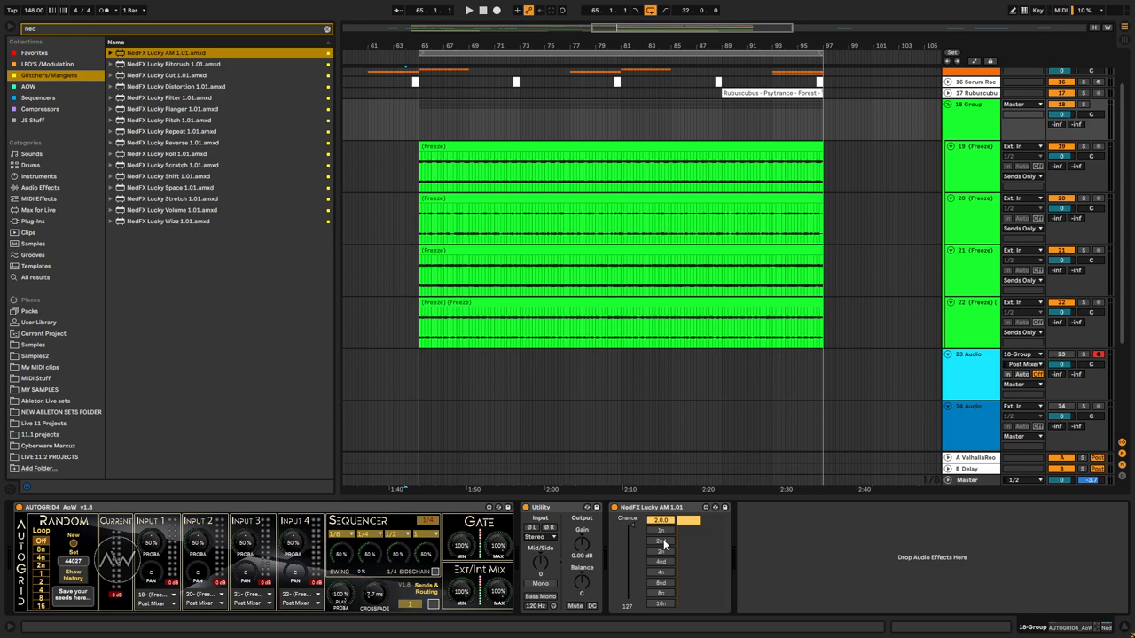
mouse_move(666, 530)
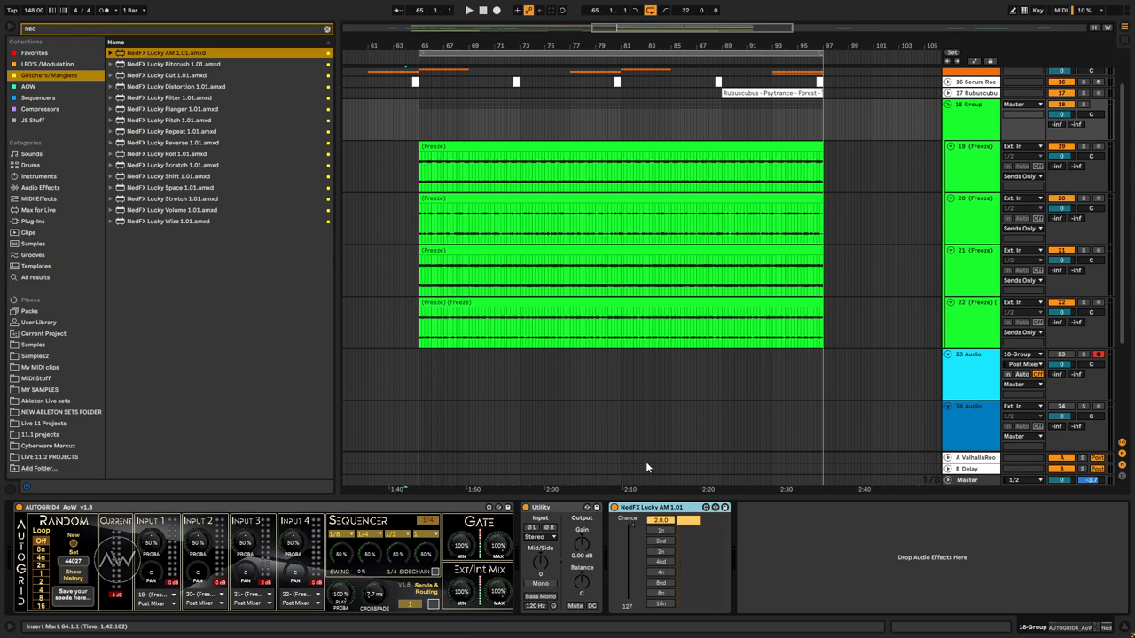
mouse_move(708, 482)
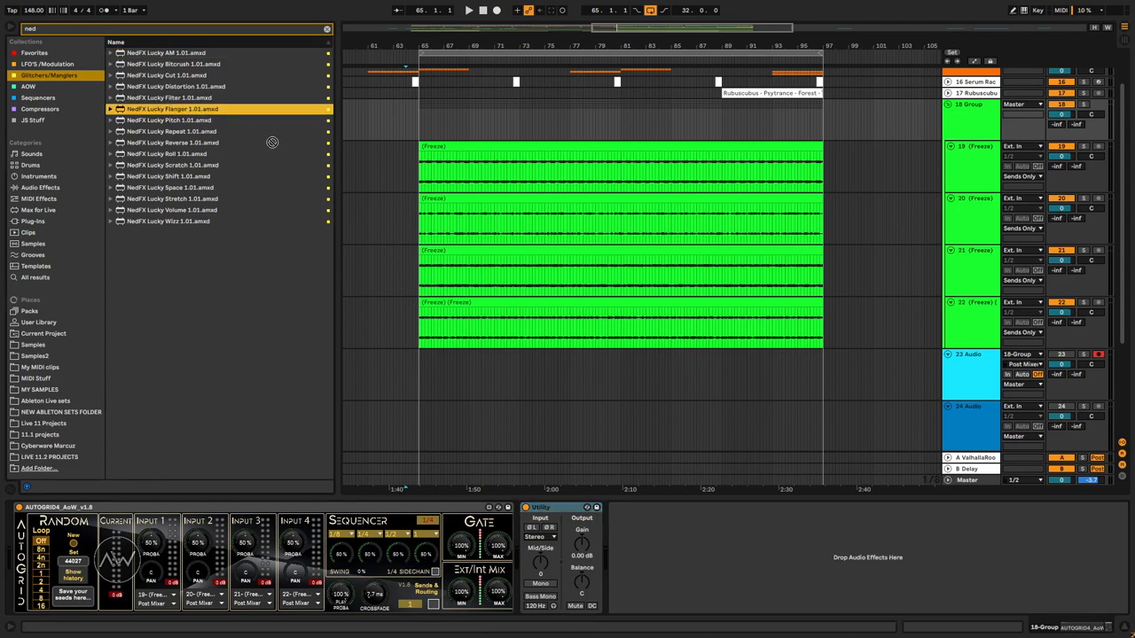
Add NedFX Lucky Repeat 1.01 after Utility on the 18 Group chain
click(173, 131)
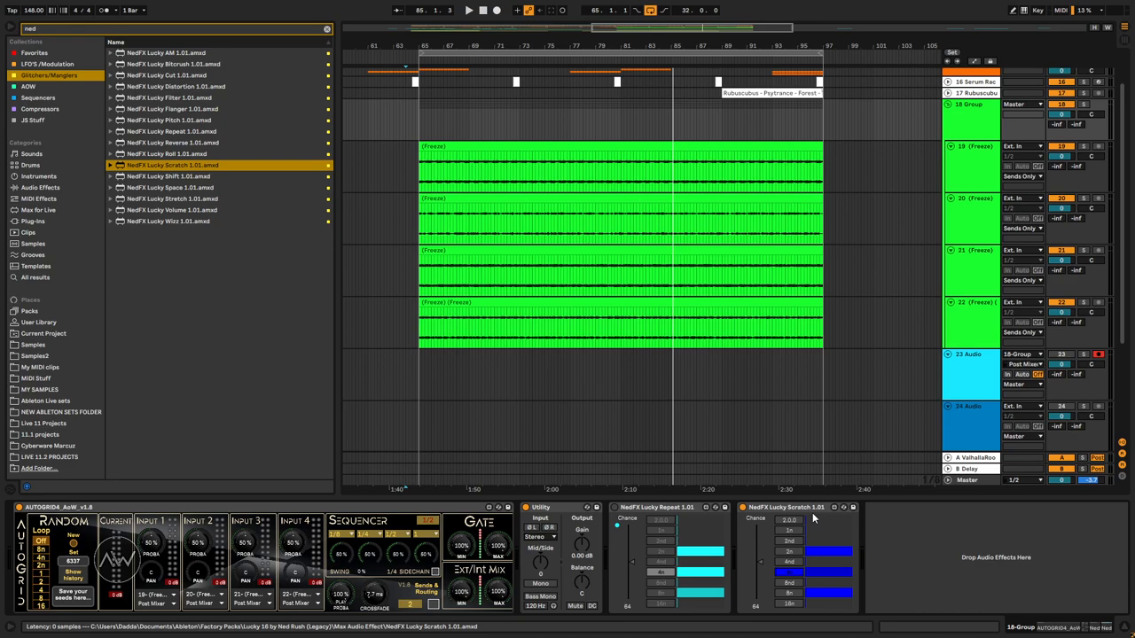
mouse_move(809, 519)
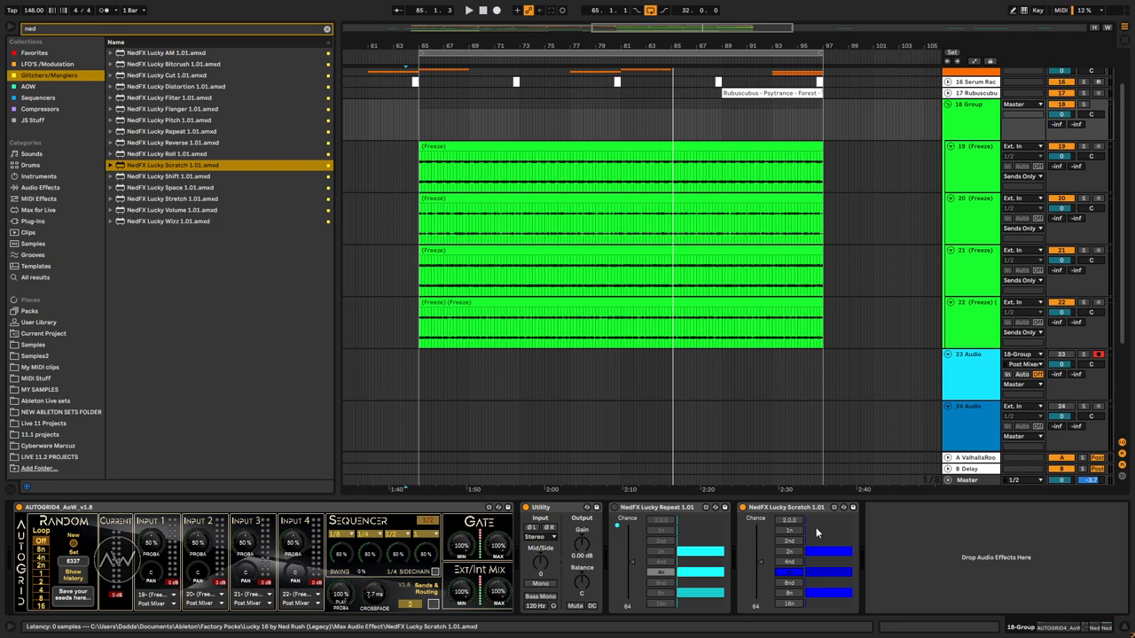
mouse_move(815, 532)
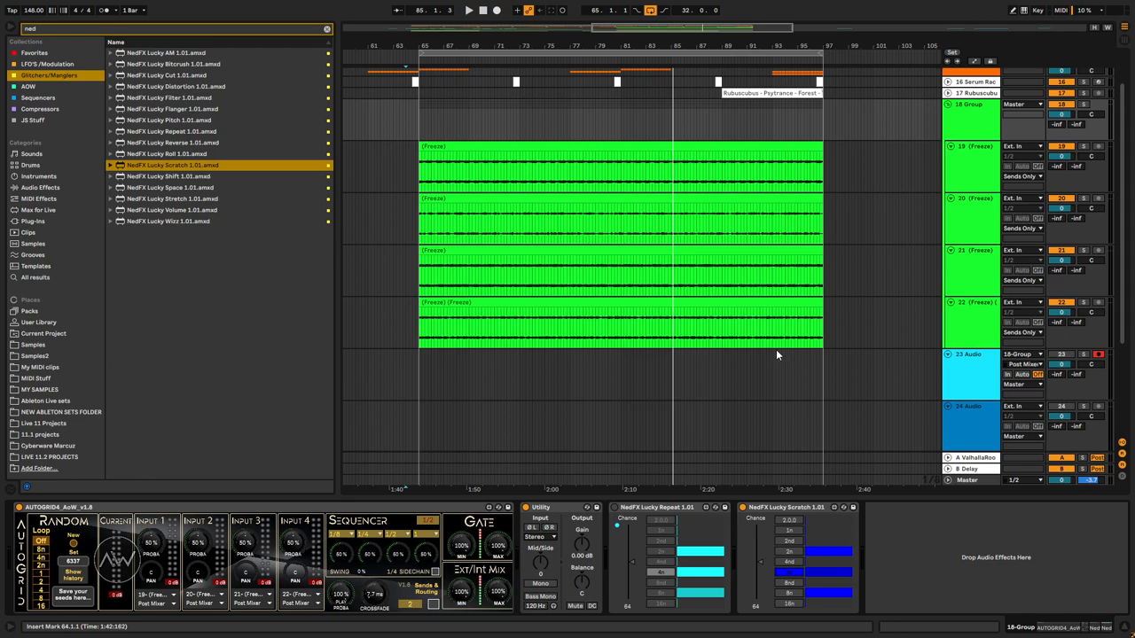
mouse_move(406, 267)
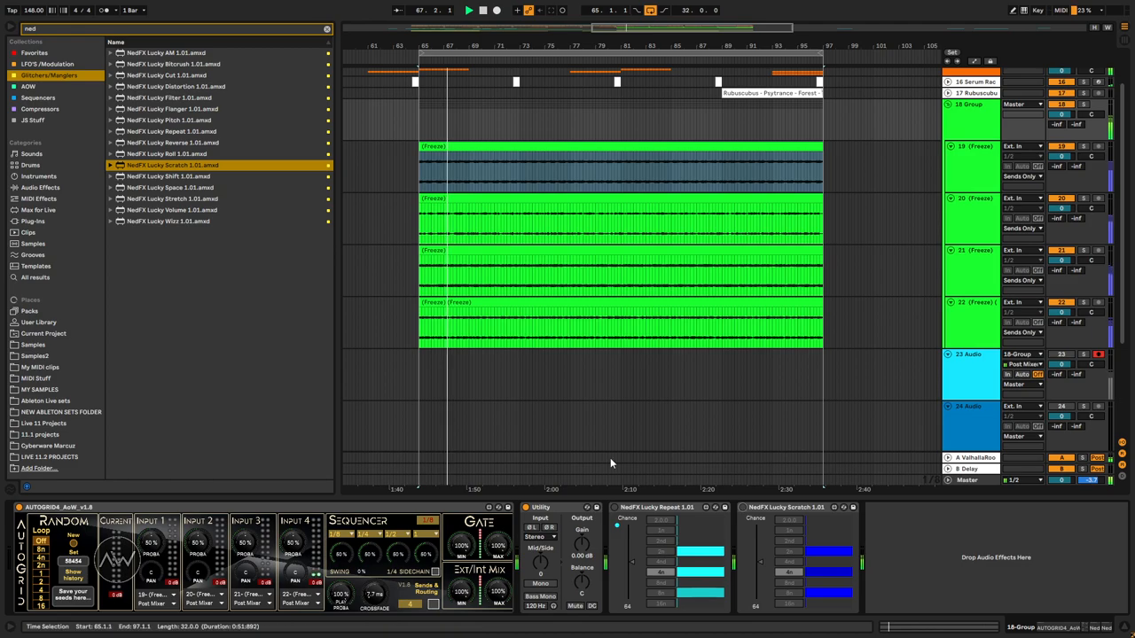
Add NedFX Lucky Scratch 1.01 after Lucky Repeat and audition playback
click(169, 153)
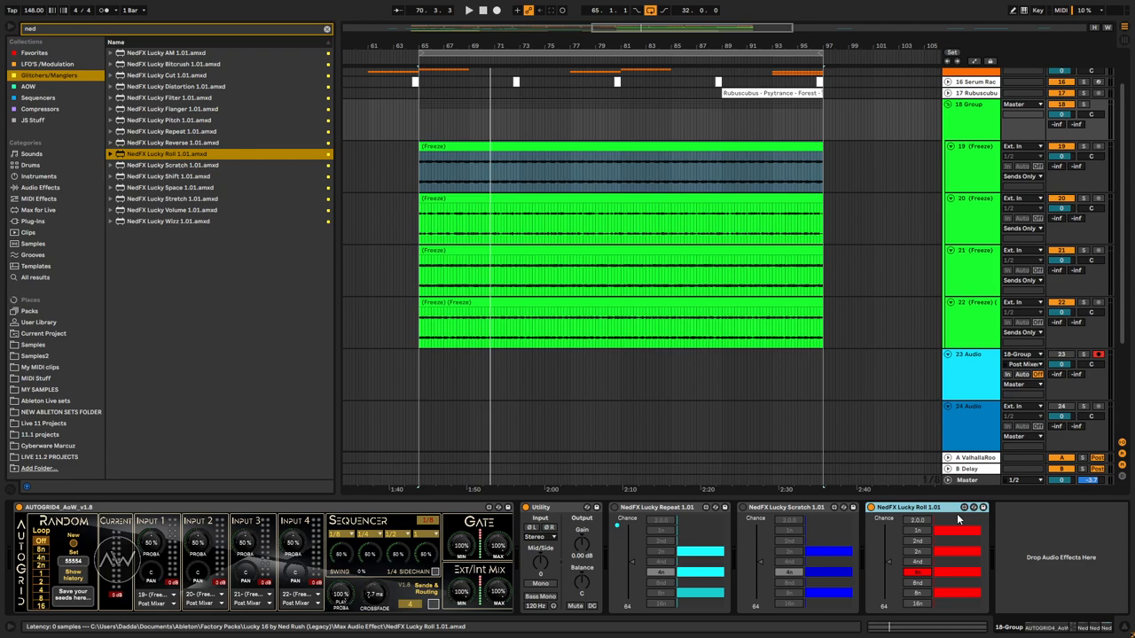
mouse_move(935, 539)
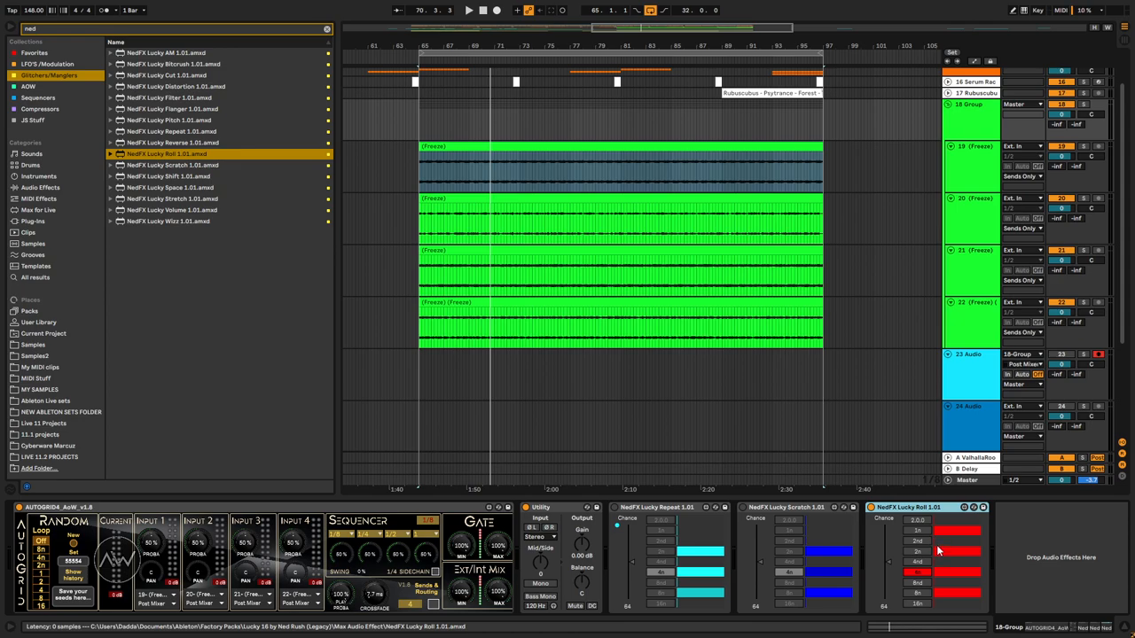
mouse_move(944, 532)
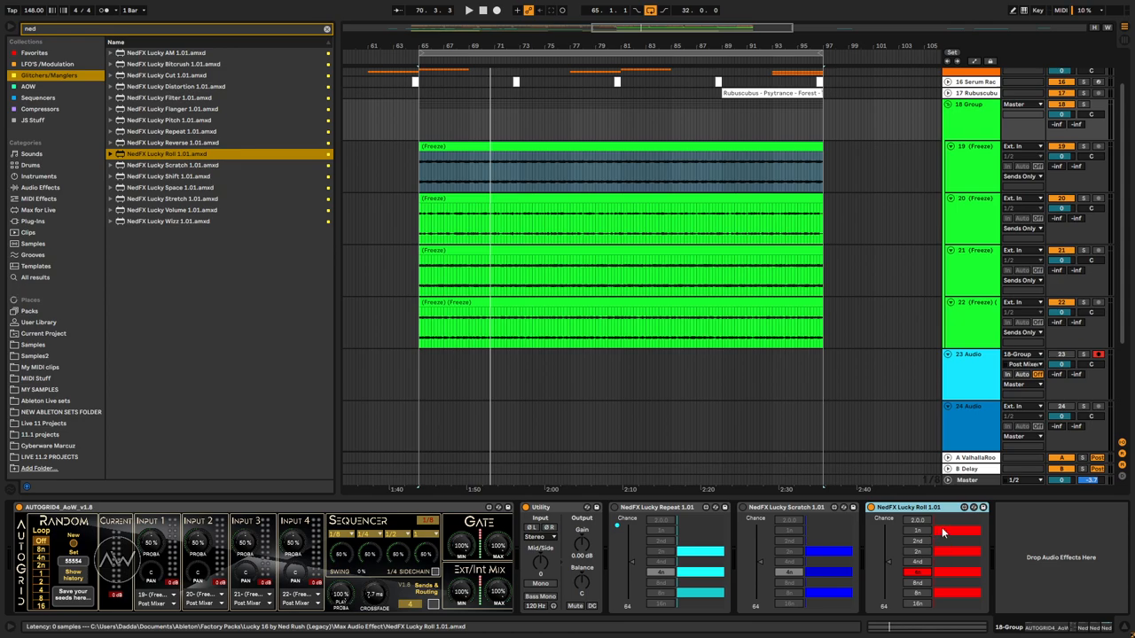
mouse_move(943, 529)
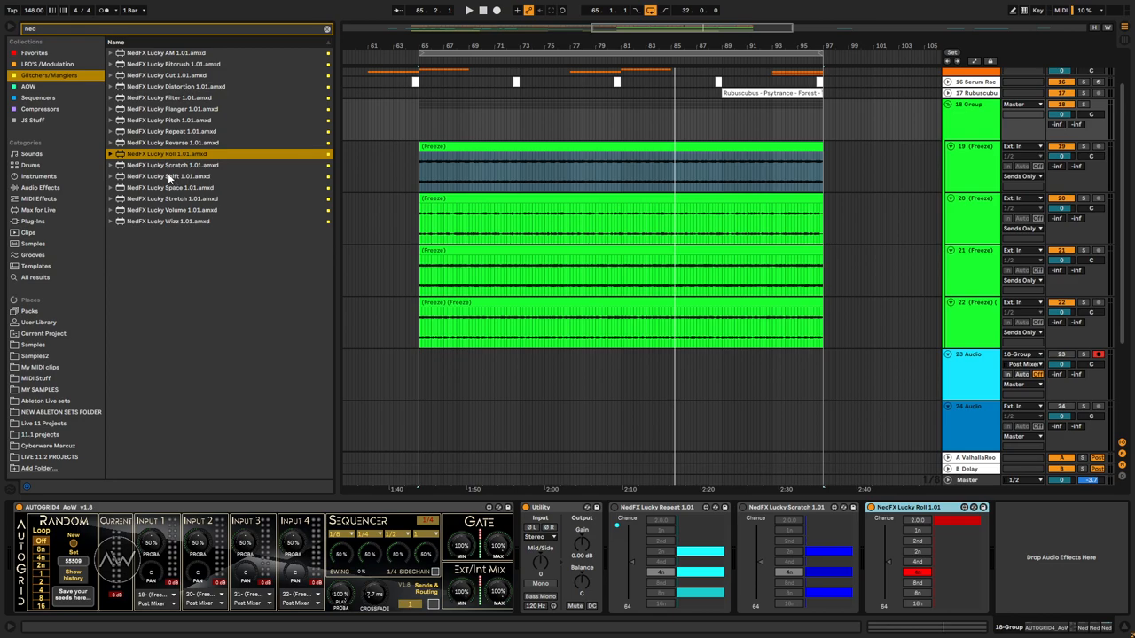
Insert NedFX Lucky Shift 1.01 between Lucky Scratch and Lucky Roll
click(168, 176)
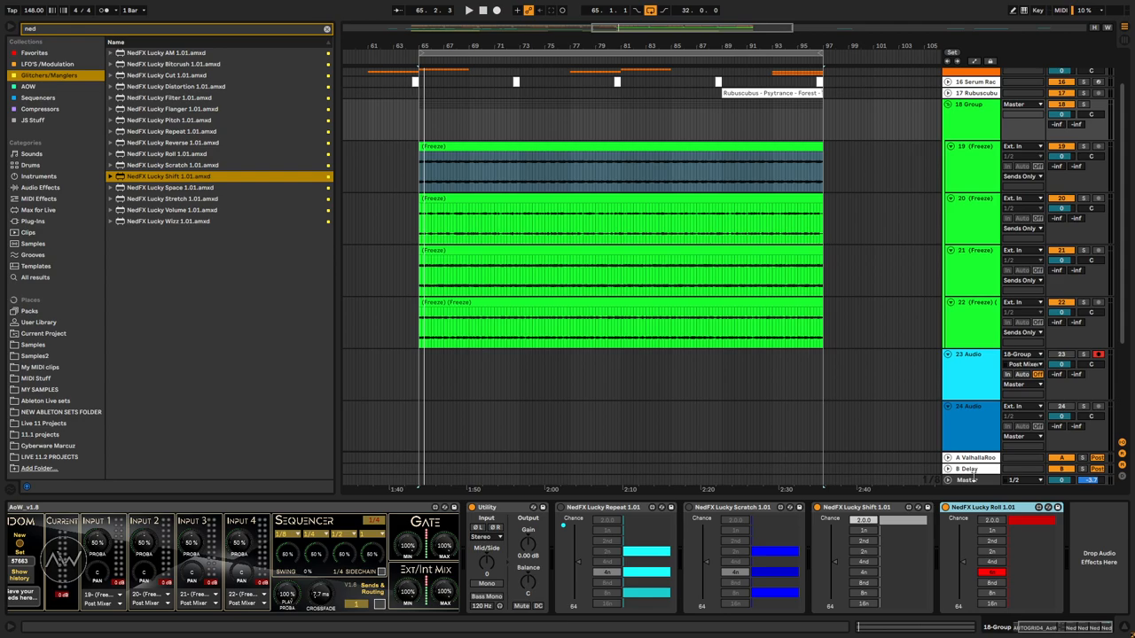
mouse_move(882, 586)
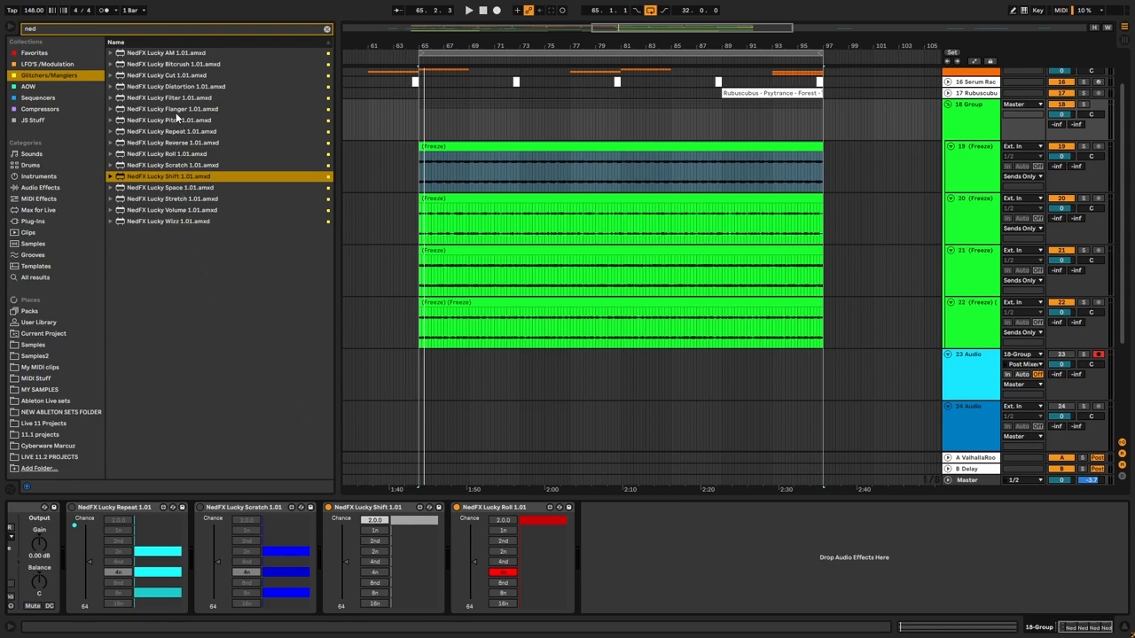
Add Lucky AM, Lucky Stretch and Lucky Pitch after Lucky Roll on the group chain
click(167, 52)
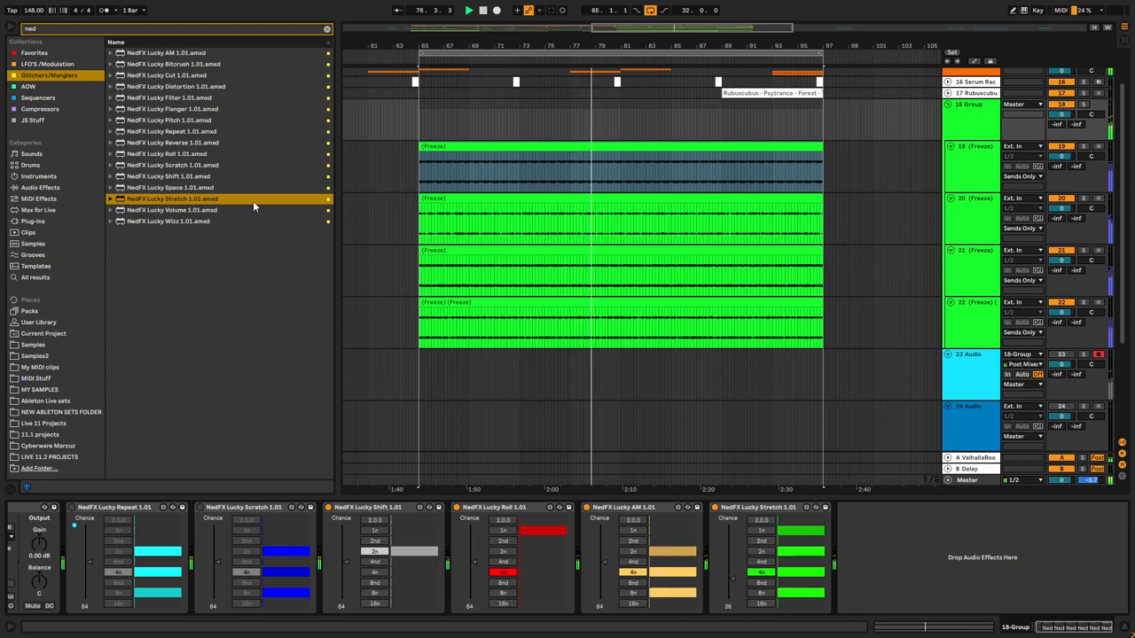
click(167, 153)
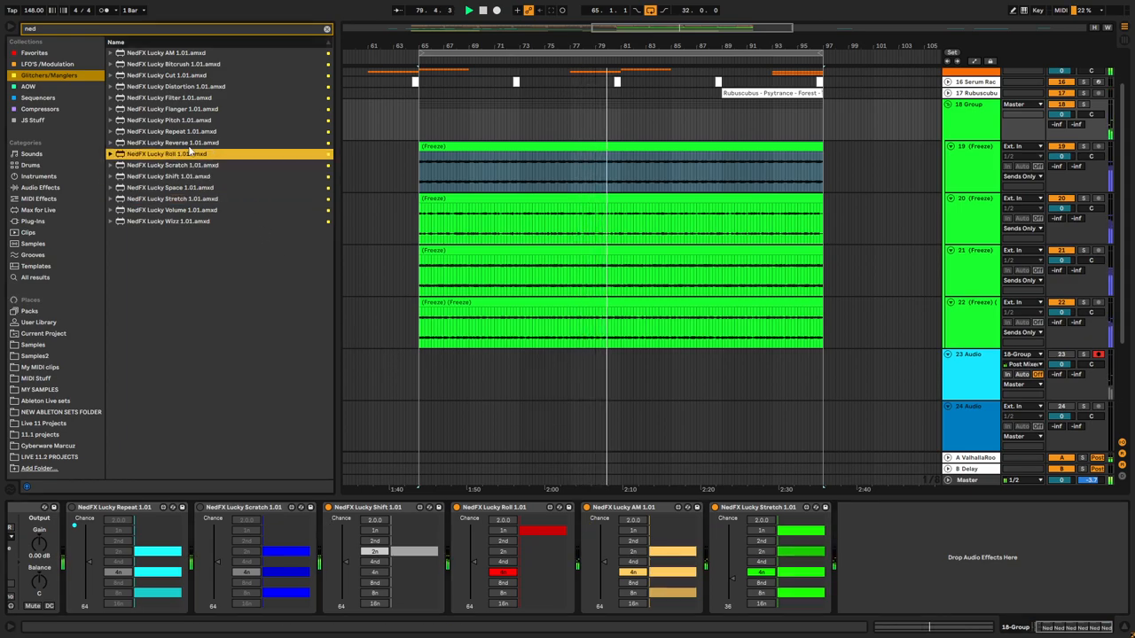
click(168, 108)
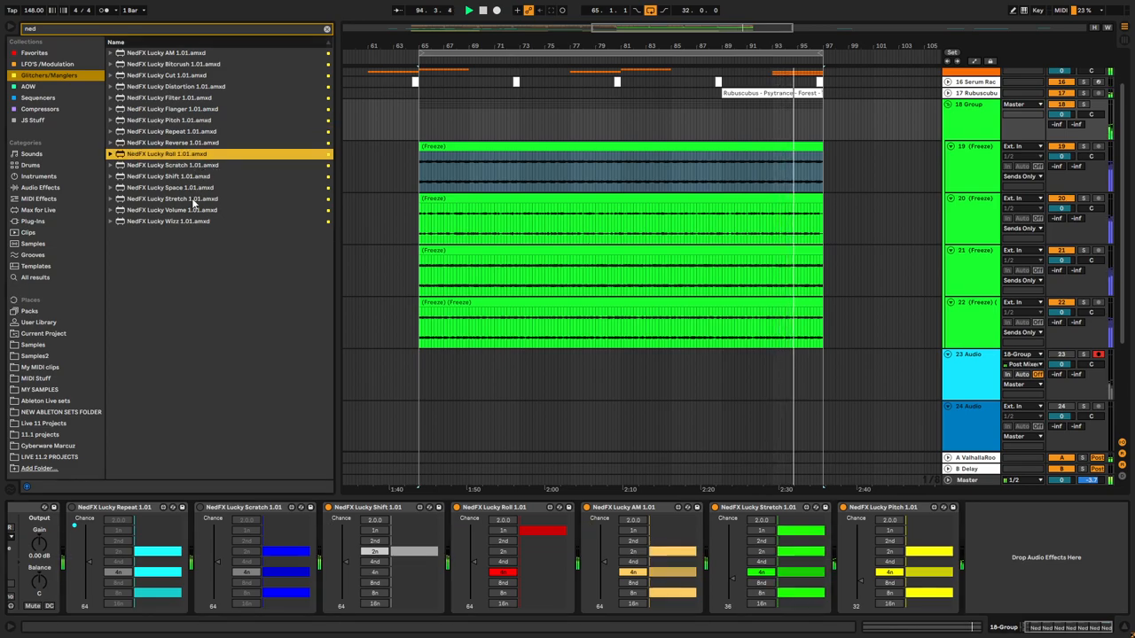
Add NedFX Lucky Wizz after Lucky Pitch with Chance raised to 127
click(168, 221)
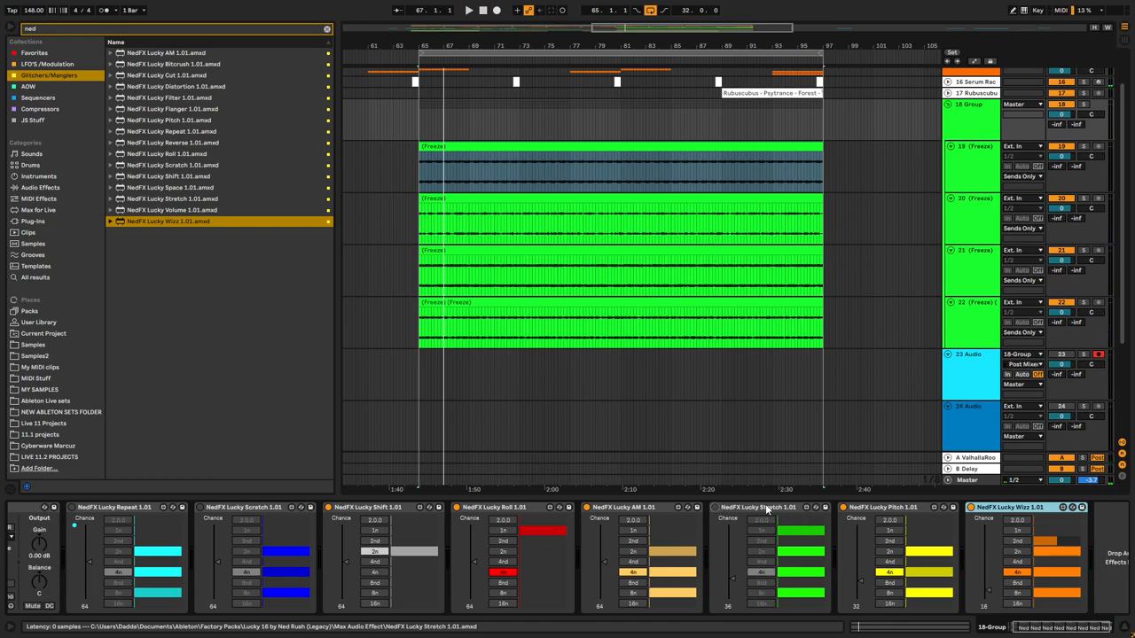
mouse_move(727, 514)
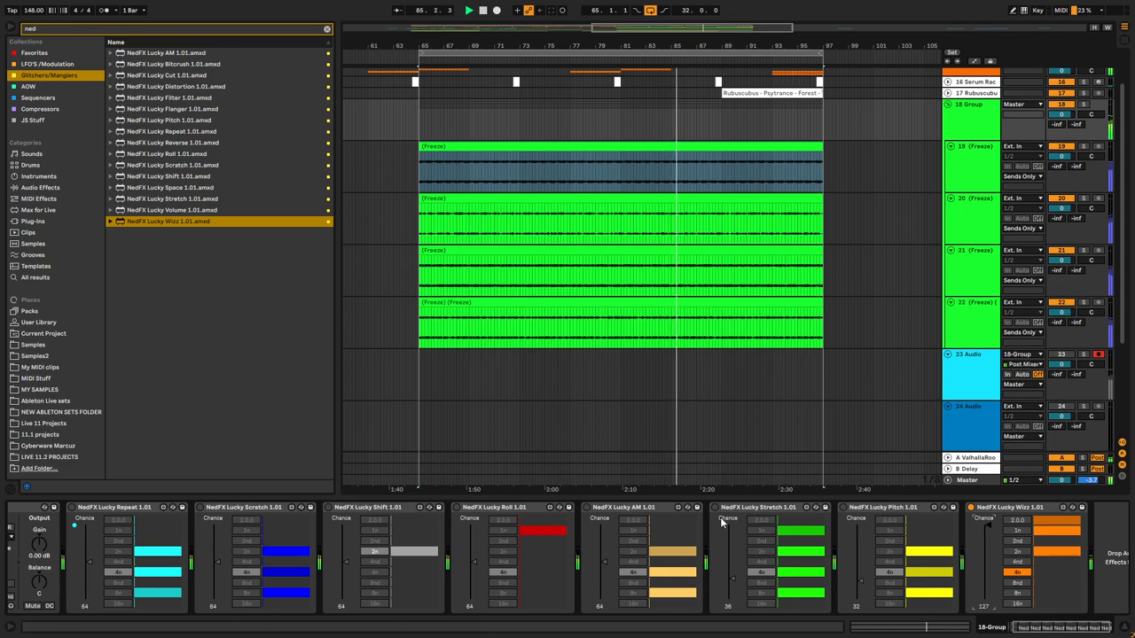
click(620, 506)
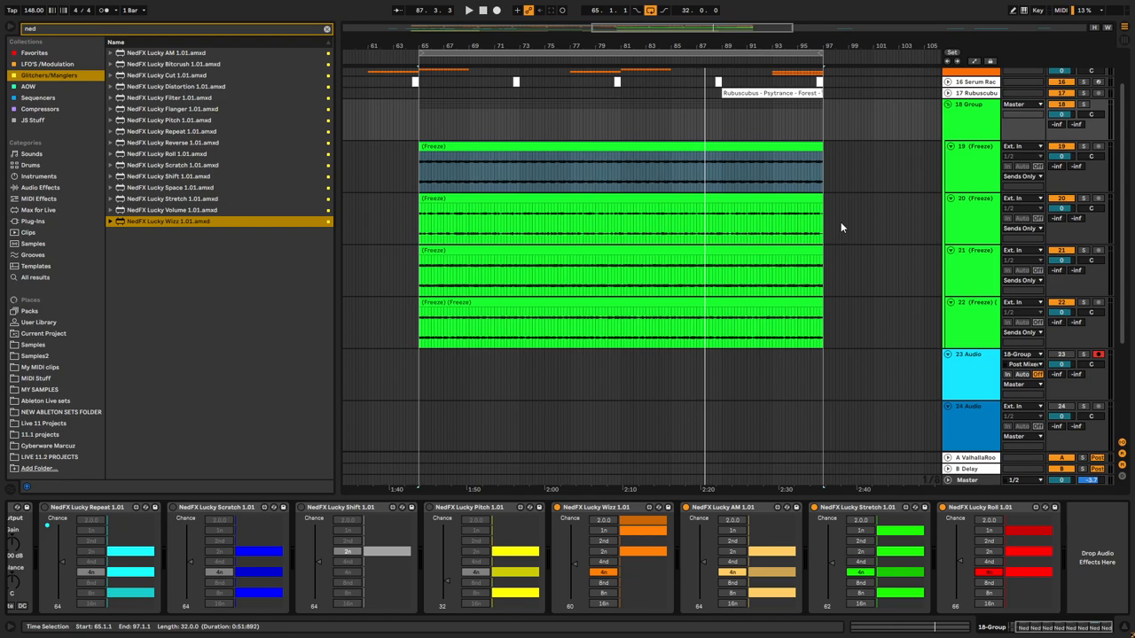
mouse_move(436, 506)
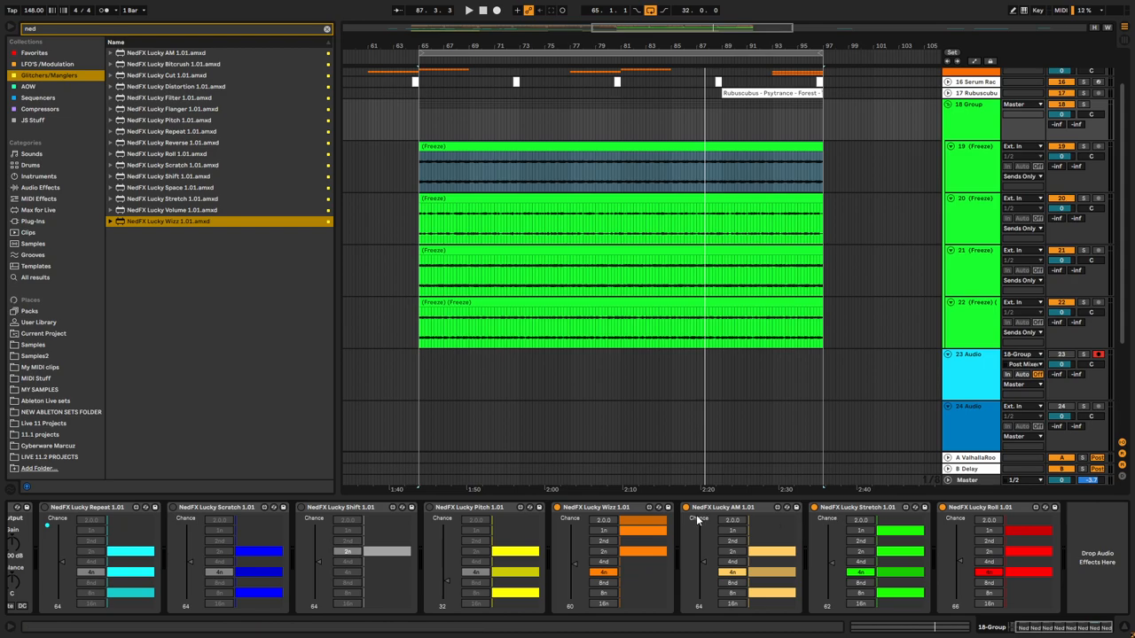
mouse_move(536, 524)
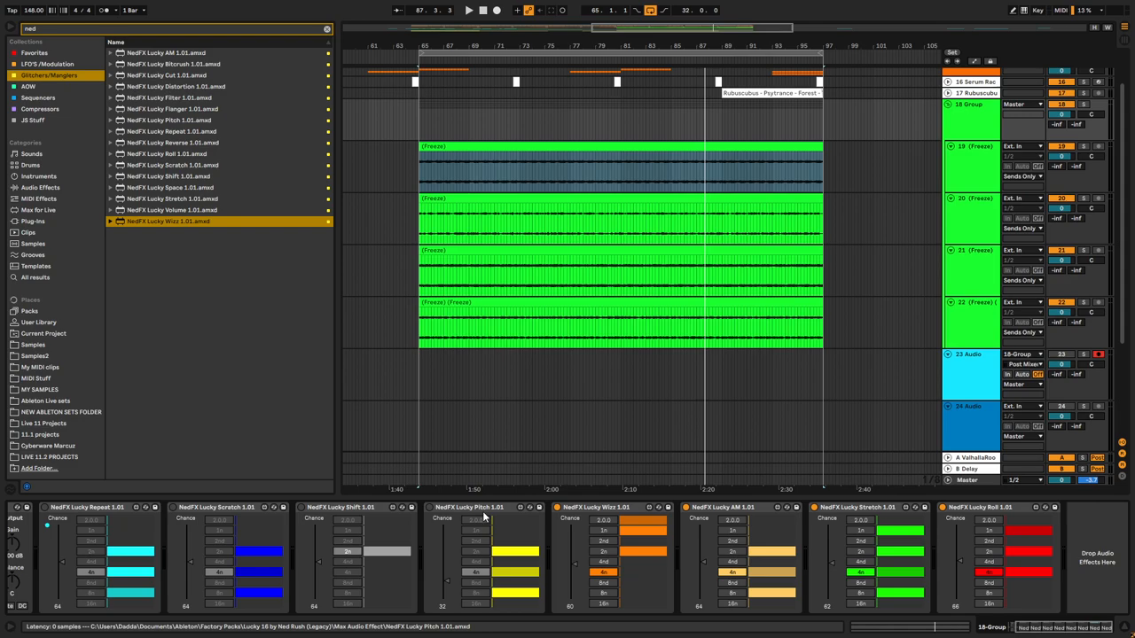
mouse_move(485, 530)
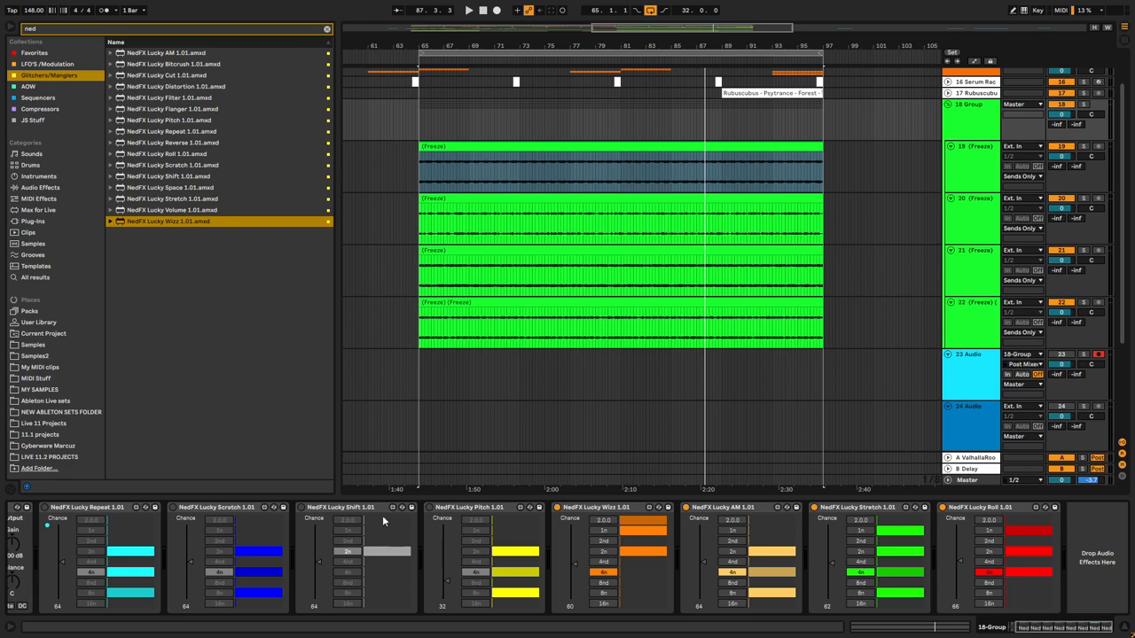
mouse_move(230, 417)
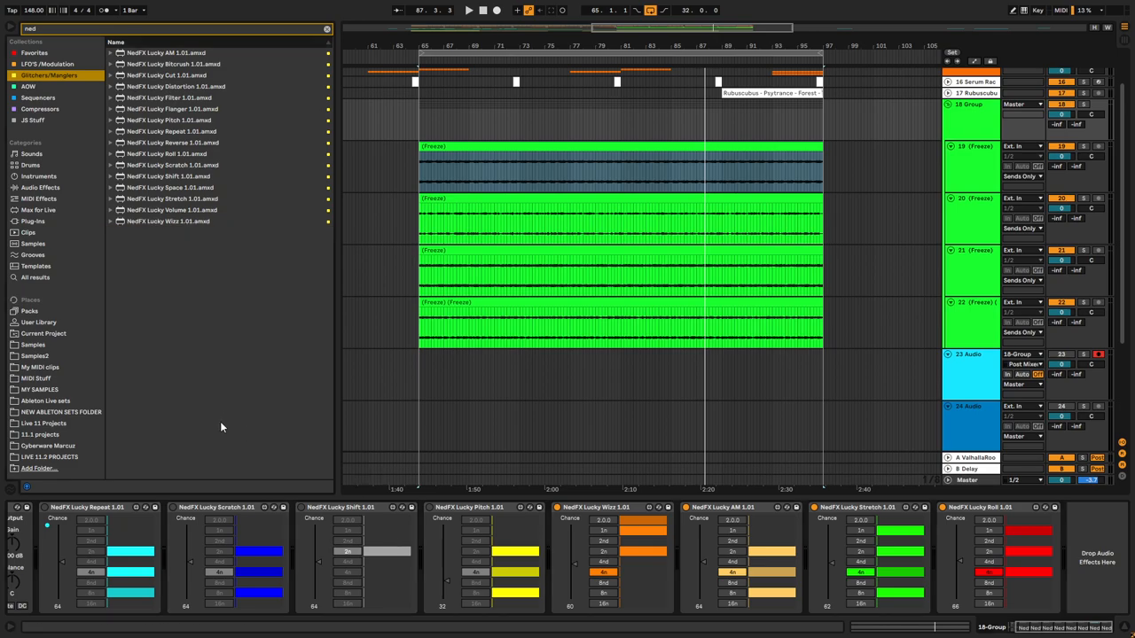
mouse_move(208, 404)
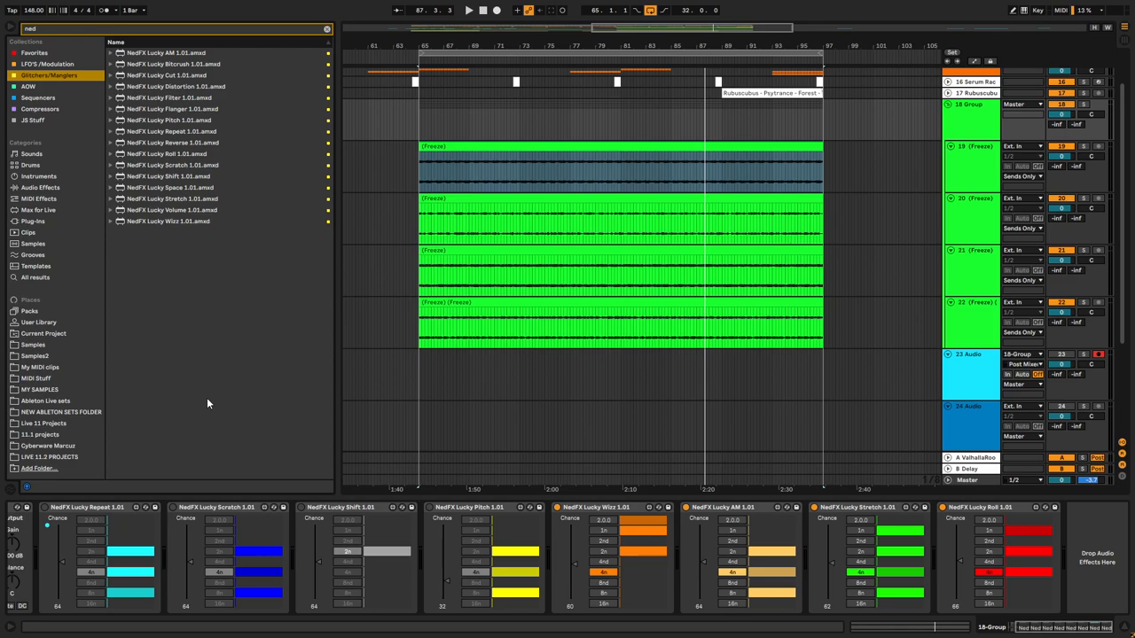
mouse_move(204, 399)
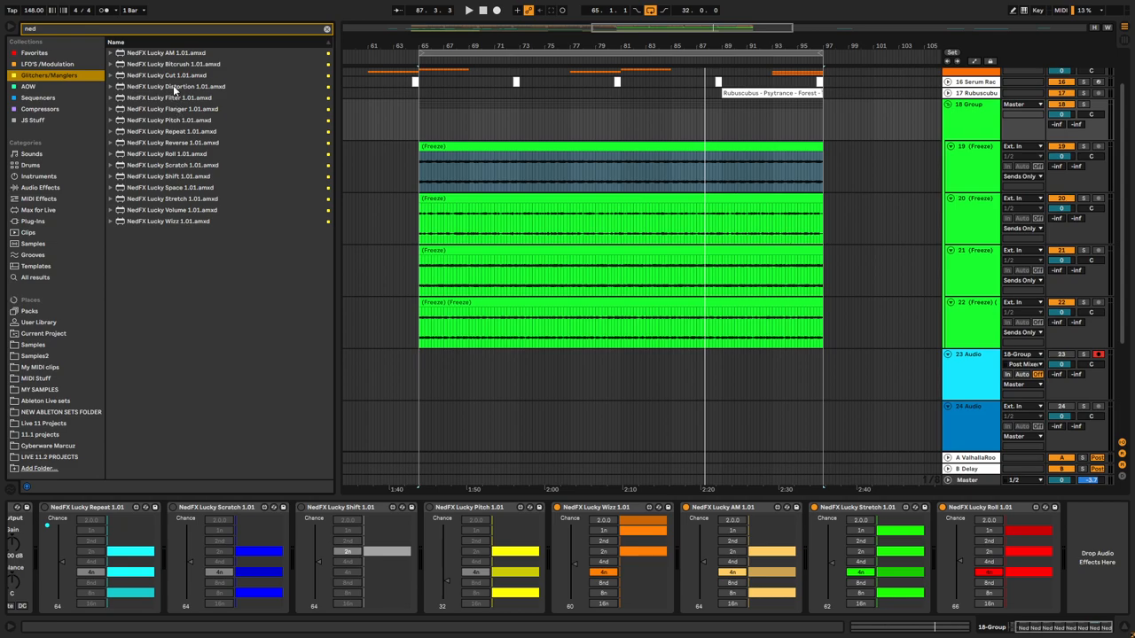
mouse_move(208, 92)
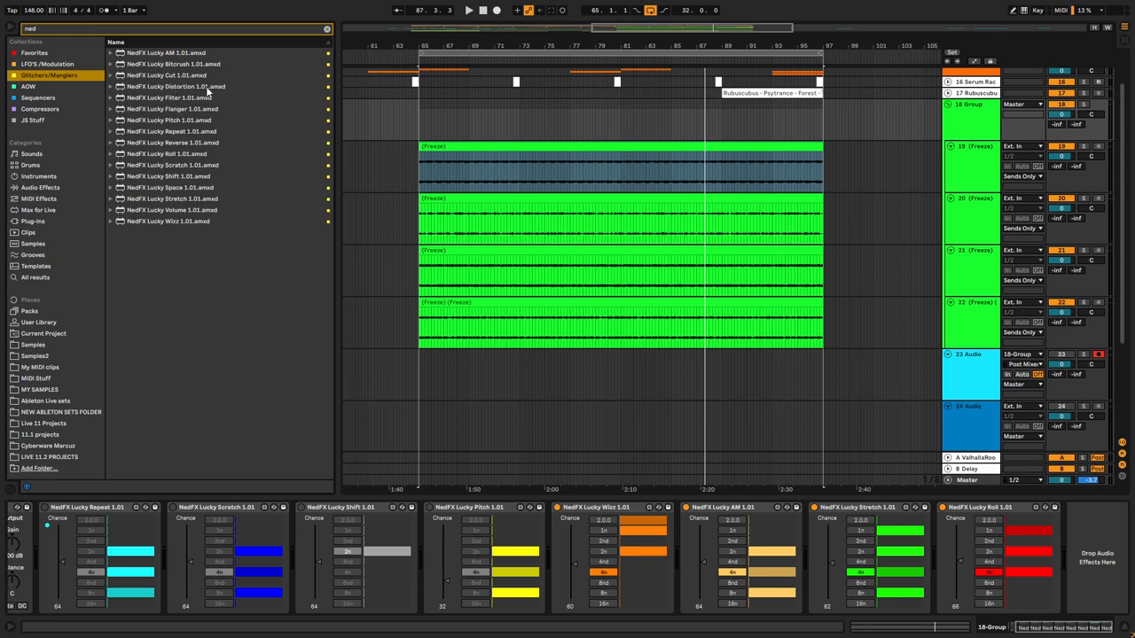
mouse_move(226, 114)
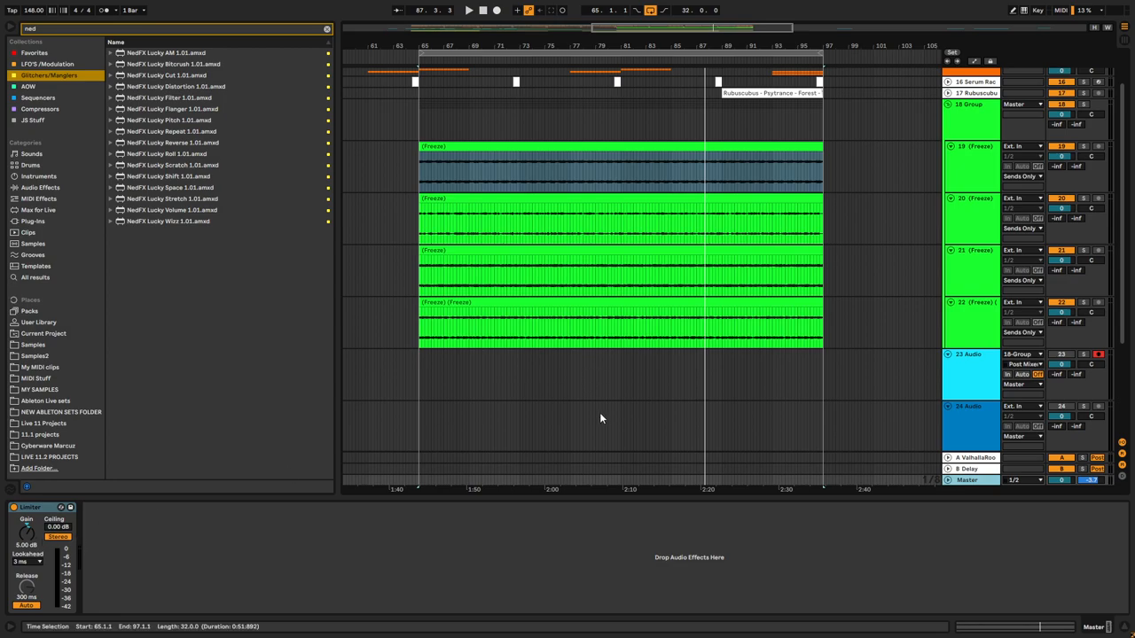
mouse_move(595, 409)
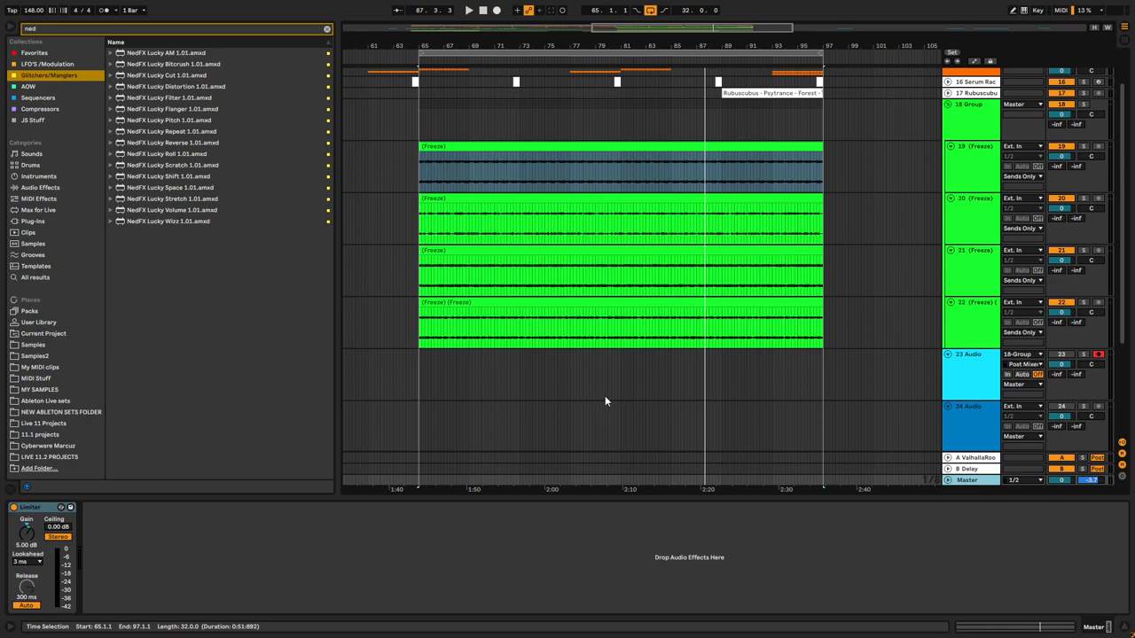
mouse_move(660, 447)
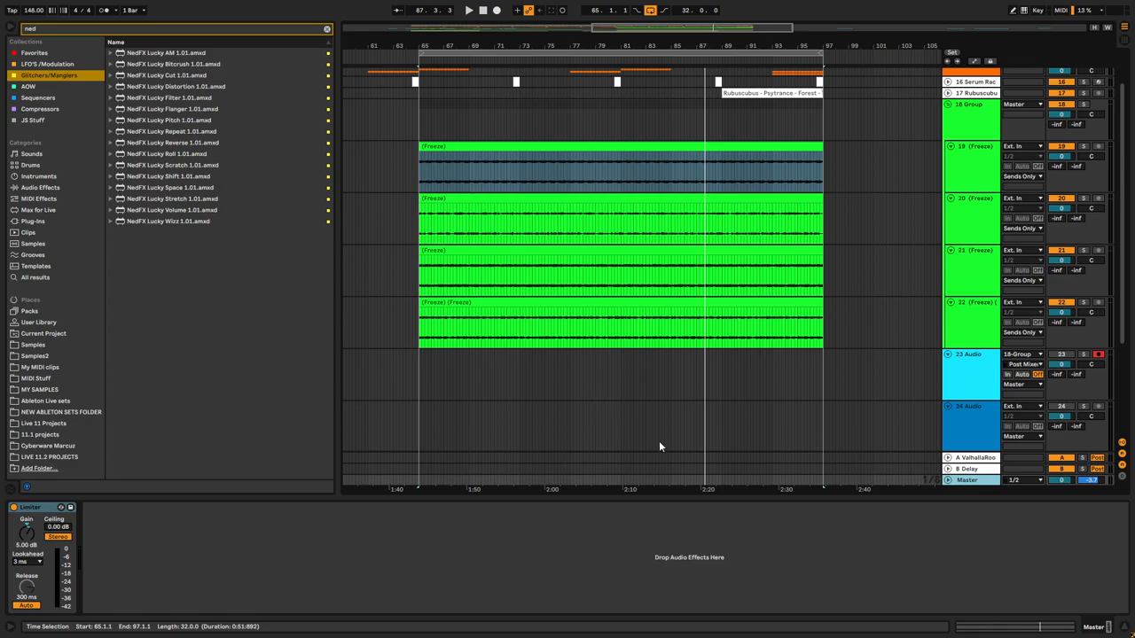
mouse_move(664, 450)
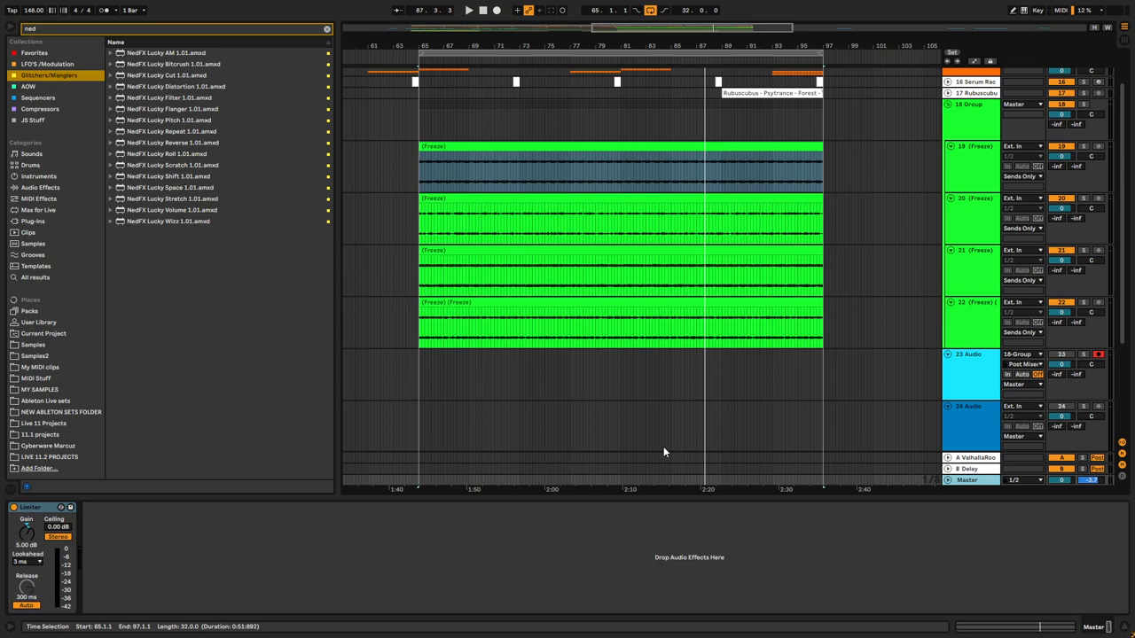